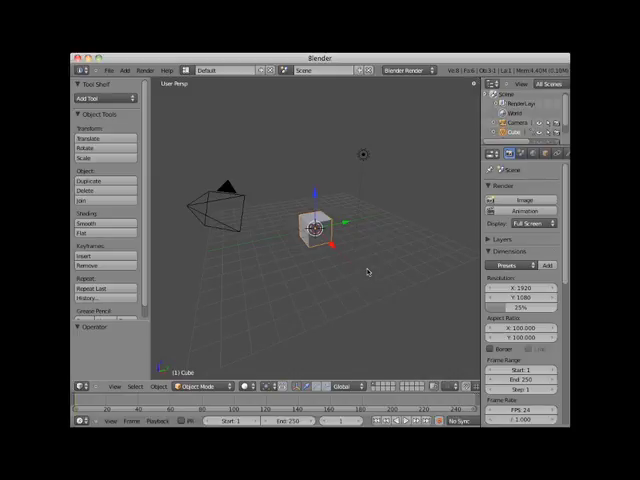
{"action": "mouse_move", "coordinate": [200, 146]}
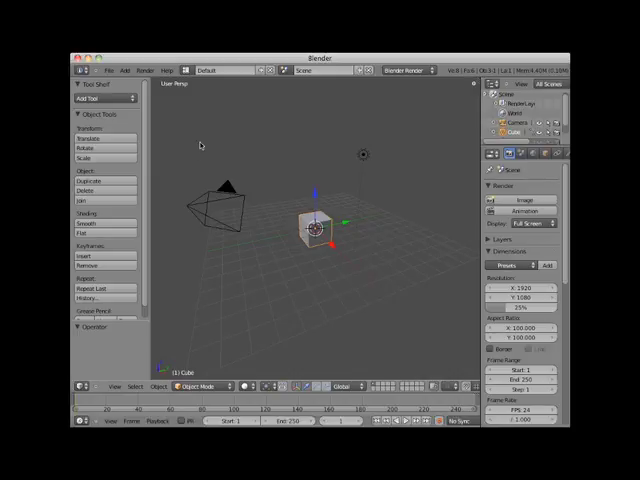
{"action": "mouse_move", "coordinate": [232, 160]}
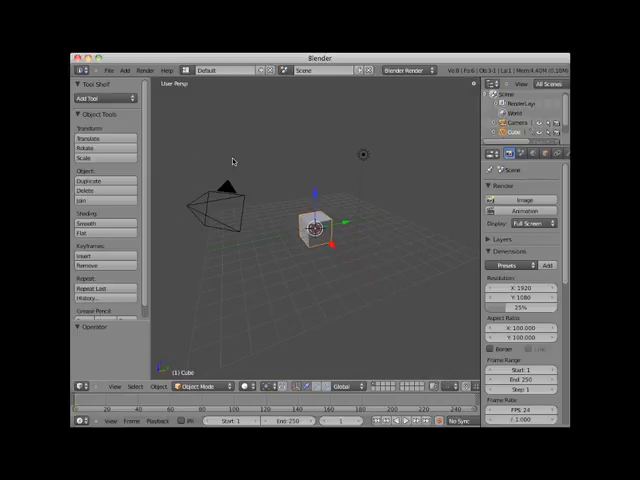
{"action": "mouse_move", "coordinate": [210, 148]}
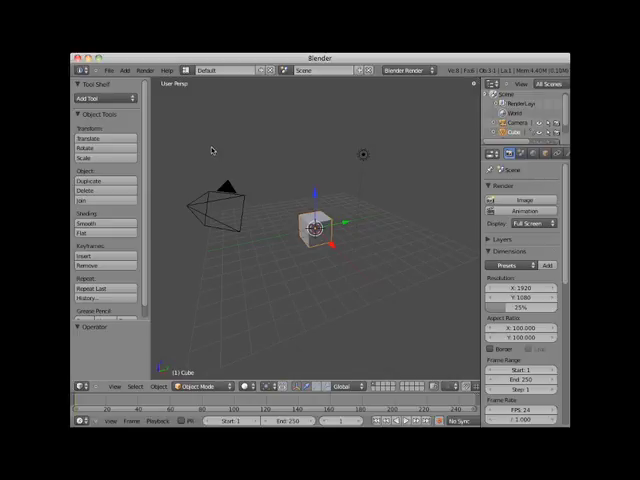
- Bring up the User Preferences window from the File menu
{"action": "left_click", "coordinate": [100, 68]}
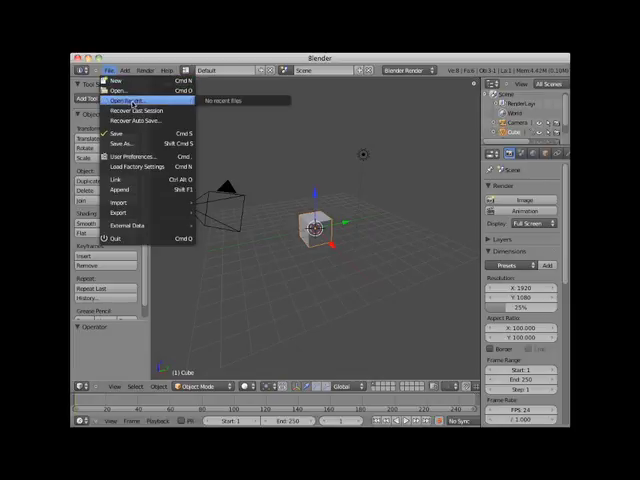
{"action": "mouse_move", "coordinate": [120, 142]}
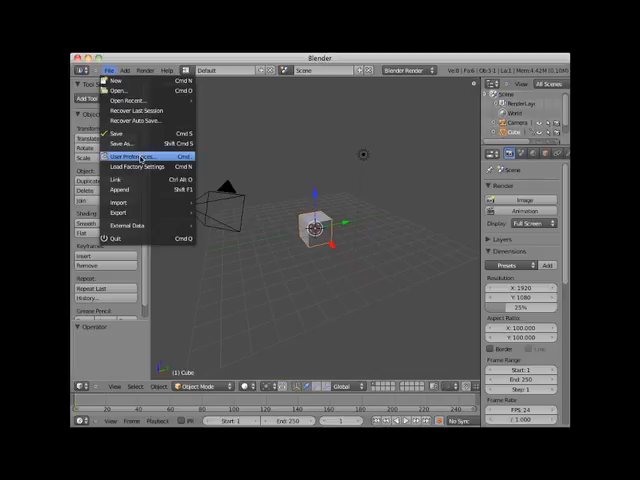
{"action": "left_click", "coordinate": [136, 156]}
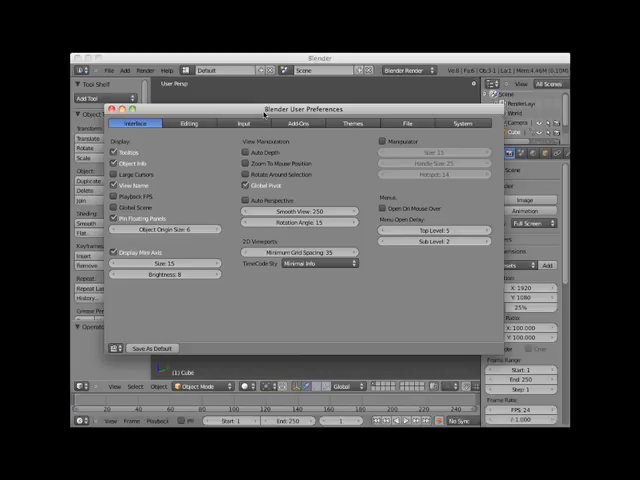
{"action": "mouse_move", "coordinate": [234, 292]}
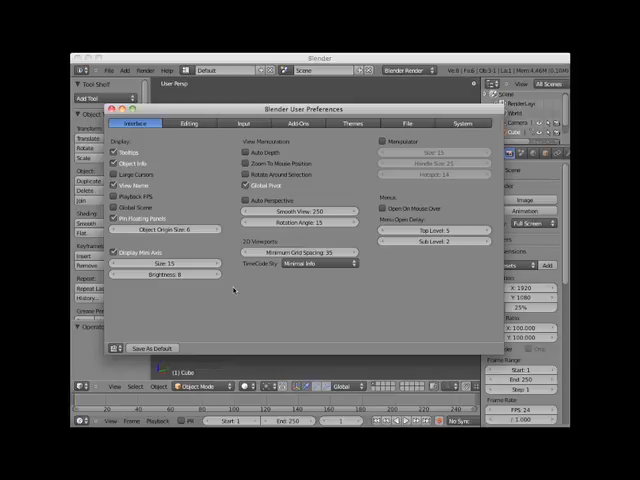
{"action": "mouse_move", "coordinate": [228, 184]}
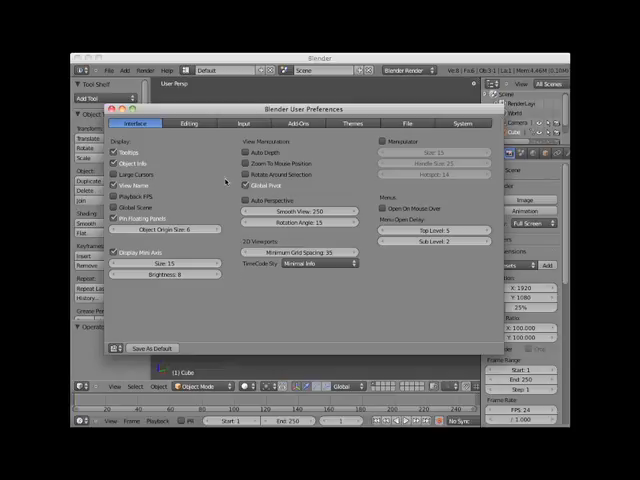
- Enable Emulate Numpad in the Input preferences
{"action": "left_click", "coordinate": [244, 122]}
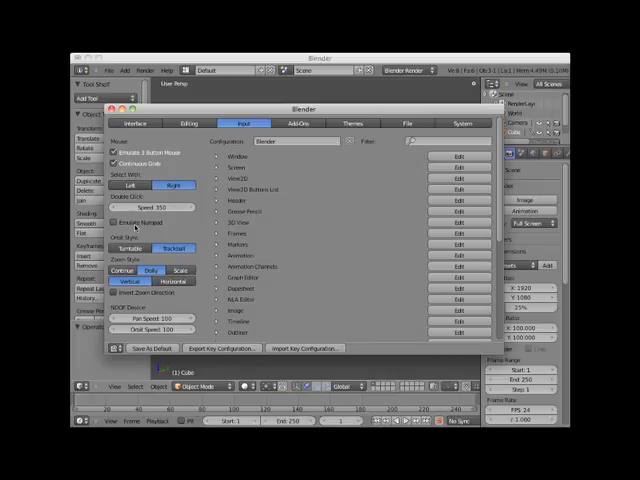
{"action": "left_click", "coordinate": [116, 222]}
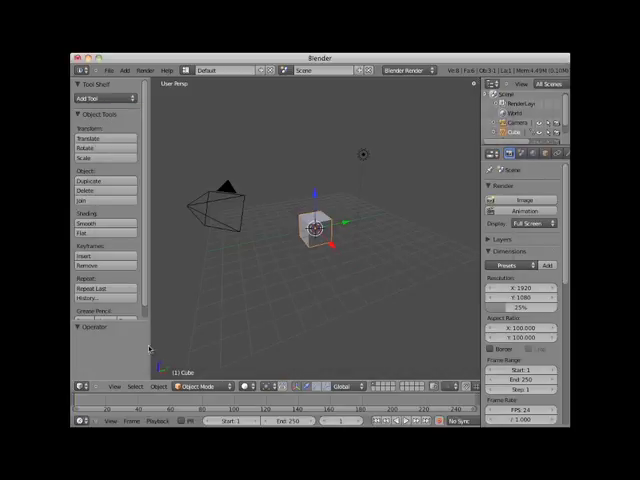
{"action": "mouse_move", "coordinate": [260, 270]}
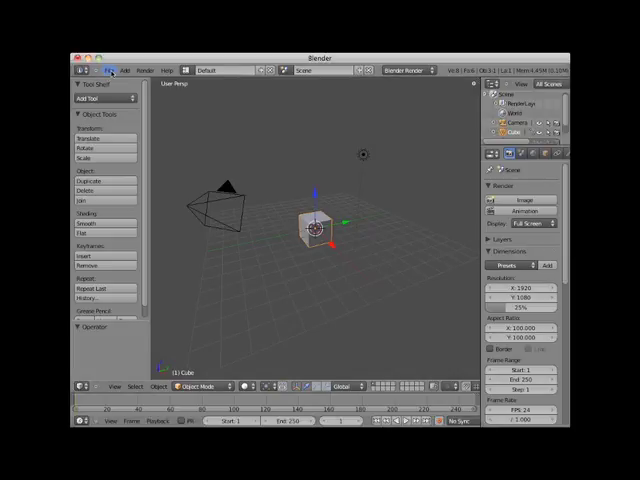
- Save the current setup as the default startup file via Save User Settings
{"action": "left_click", "coordinate": [120, 68]}
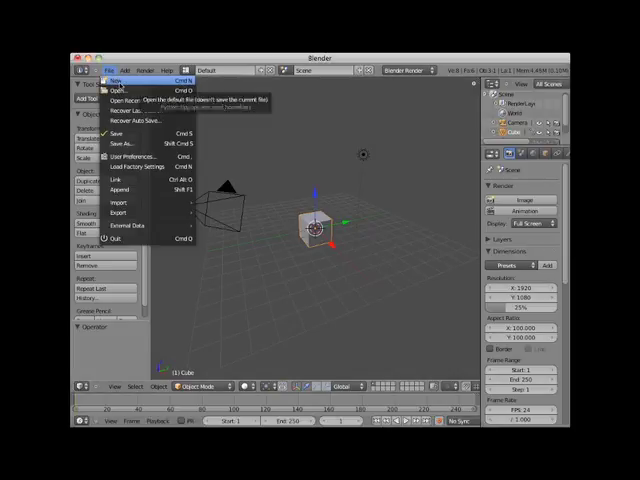
{"action": "left_click", "coordinate": [300, 256]}
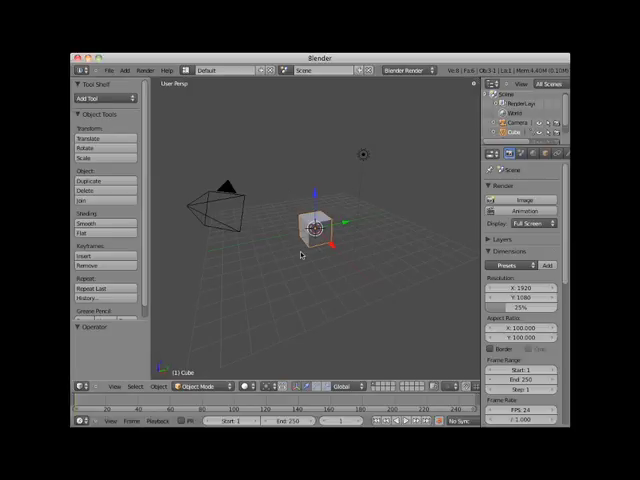